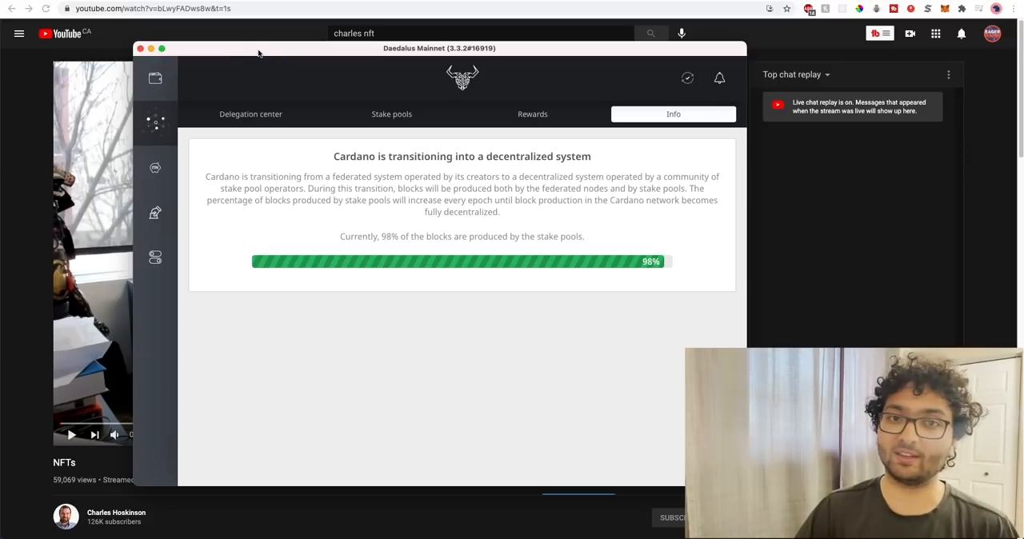
mouse_move(237, 55)
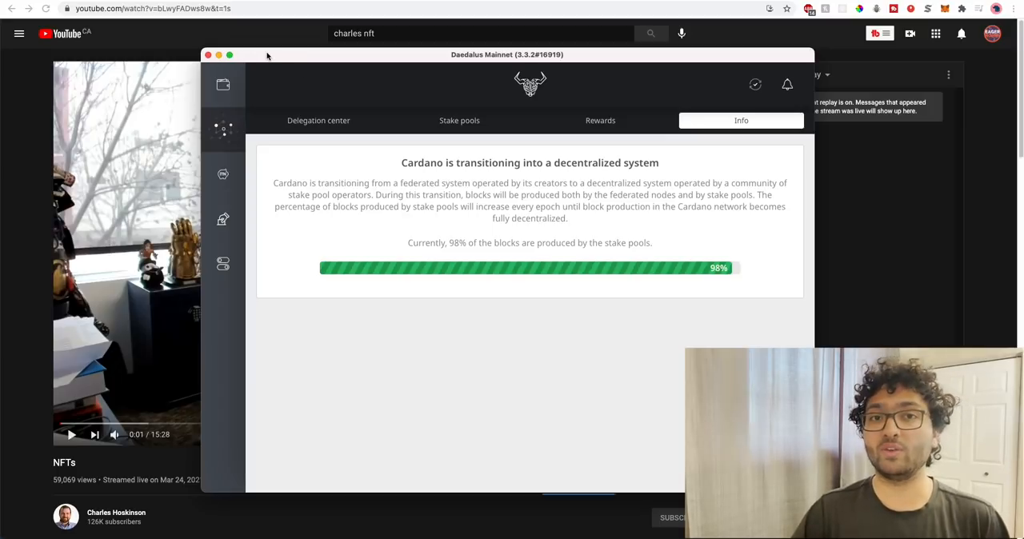
Highlight the article's opening on the Alonzo hard fork through the Periscope livestream mention.
click(208, 54)
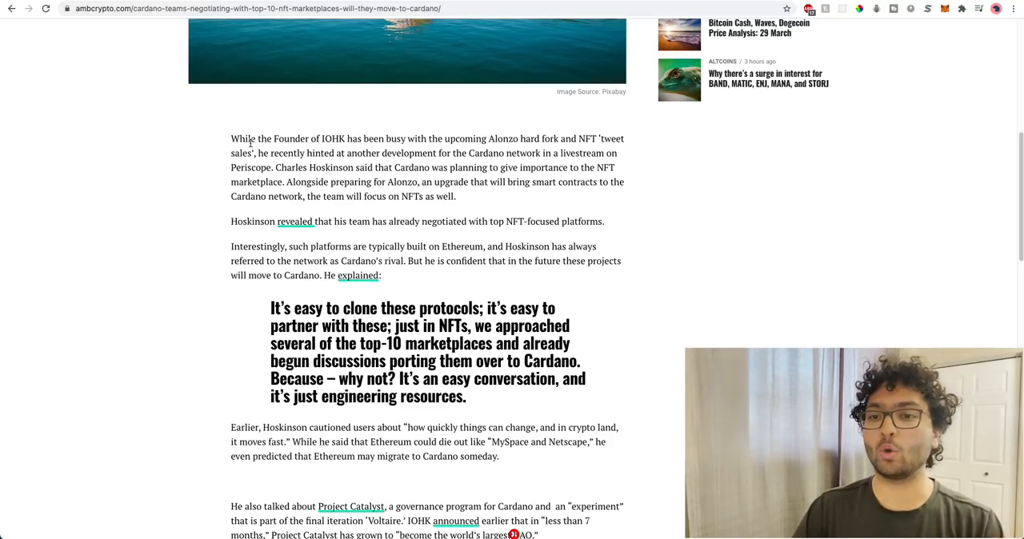
drag(231, 138, 362, 138)
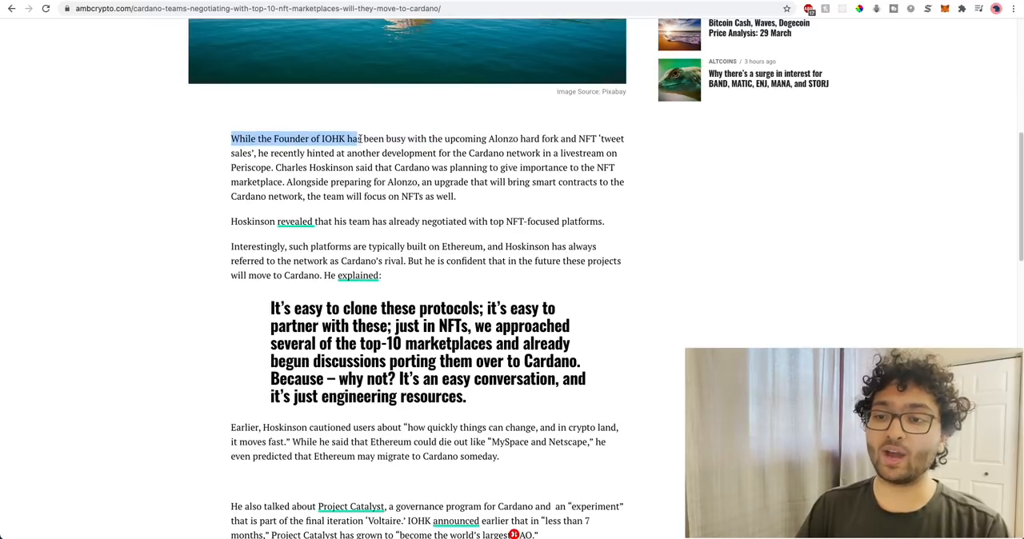
drag(349, 137, 518, 138)
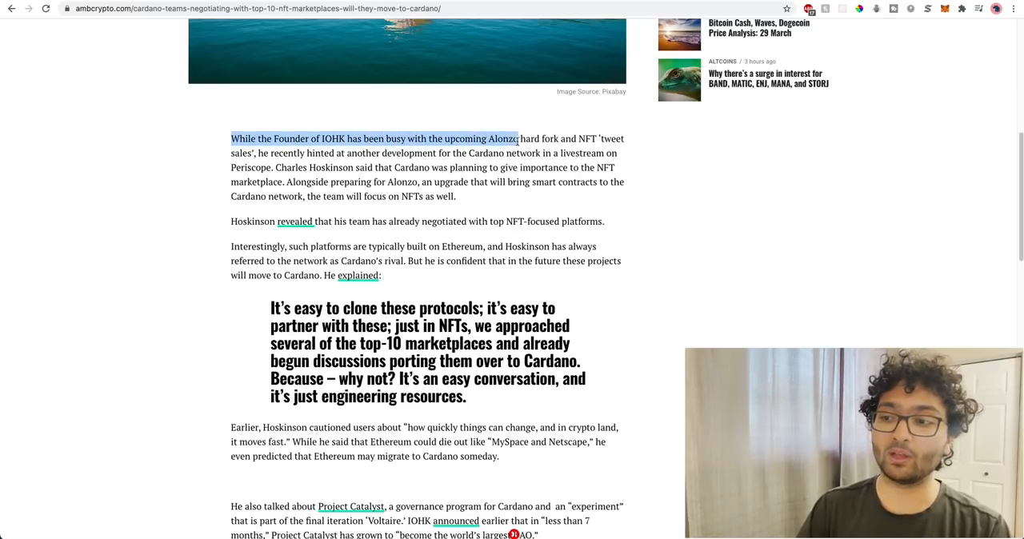
drag(519, 138, 288, 153)
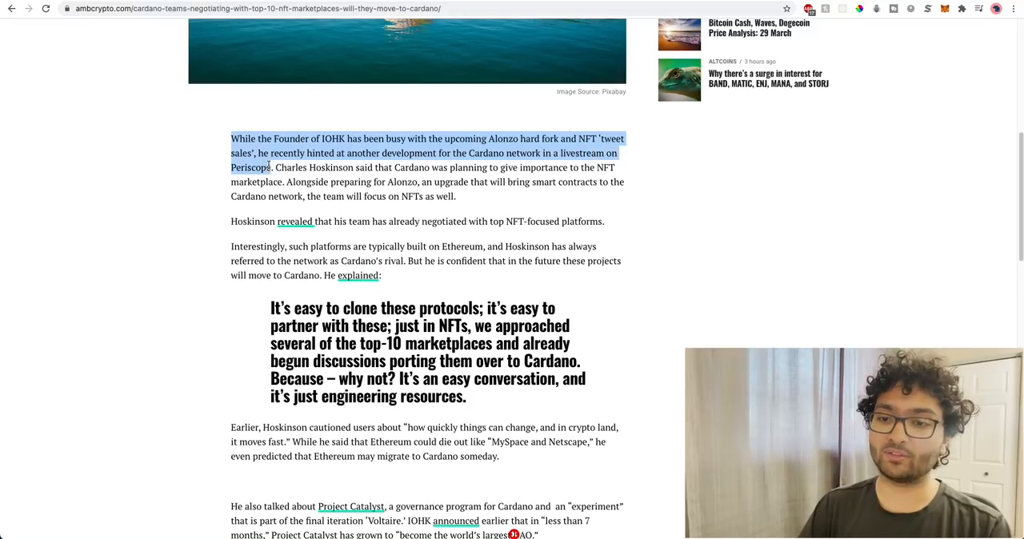
Highlight the team's NFT focus and the start of the 'Interestingly' paragraph.
drag(272, 166, 381, 166)
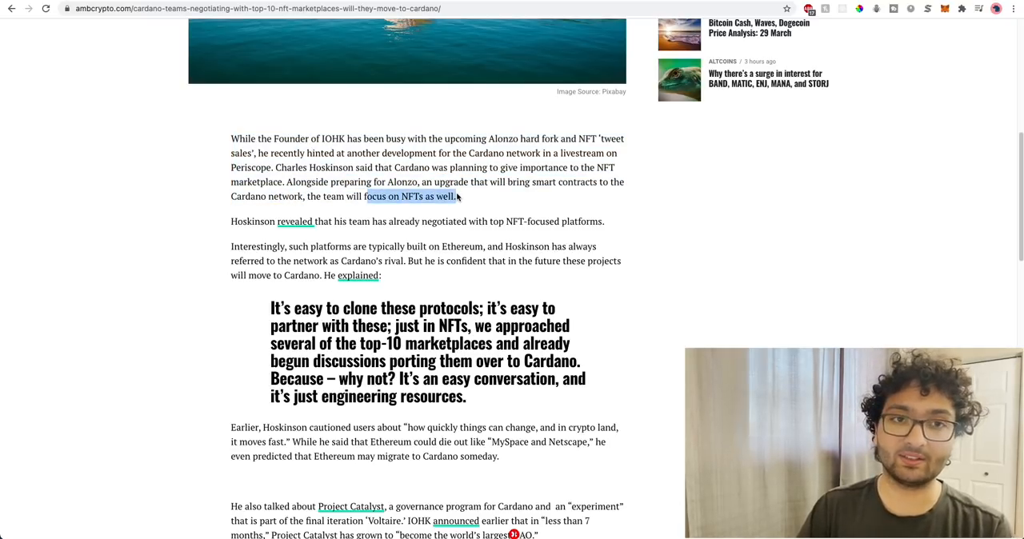
drag(456, 195, 336, 232)
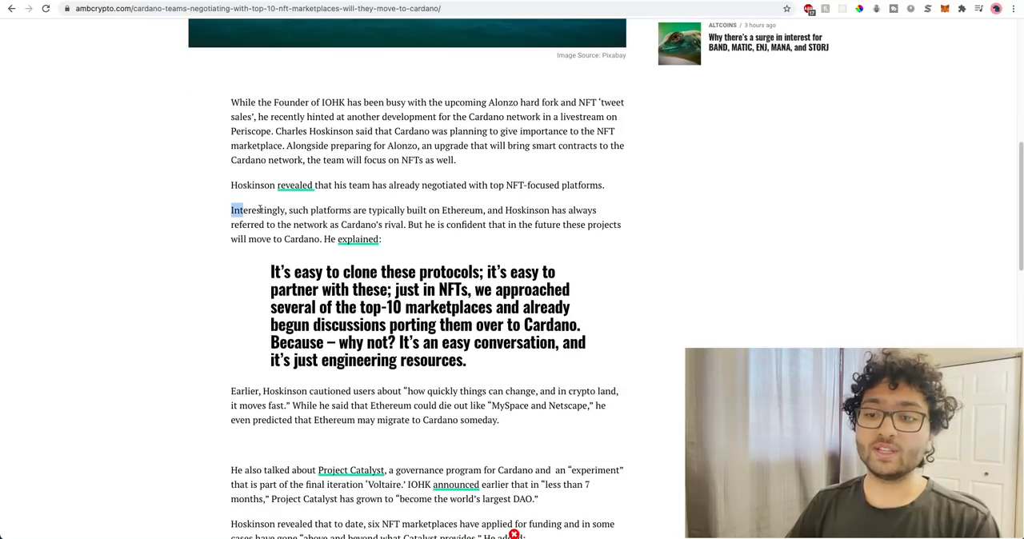
Highlight the passage on NFT platforms being built on Ethereum, Cardano's rival.
drag(231, 209, 472, 210)
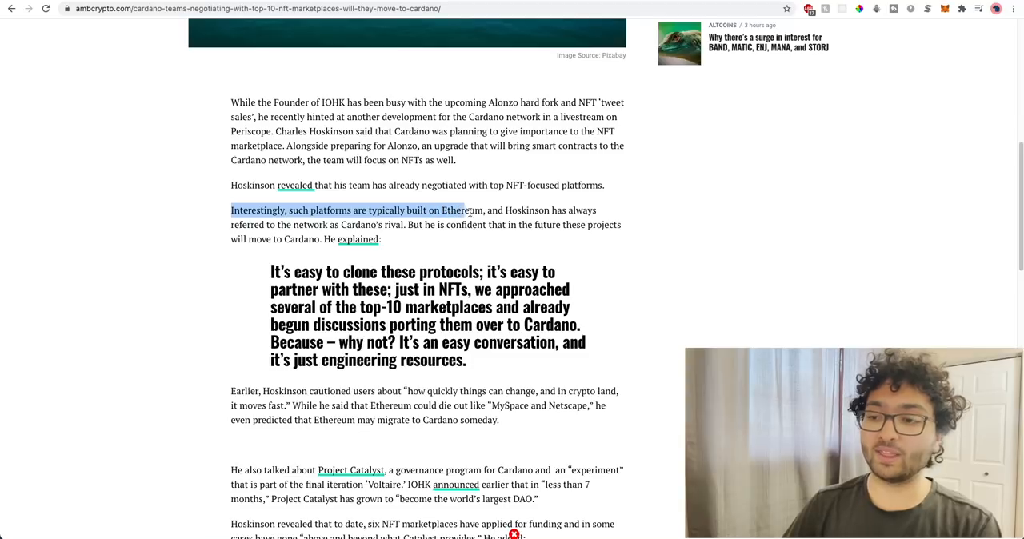
drag(464, 210, 269, 224)
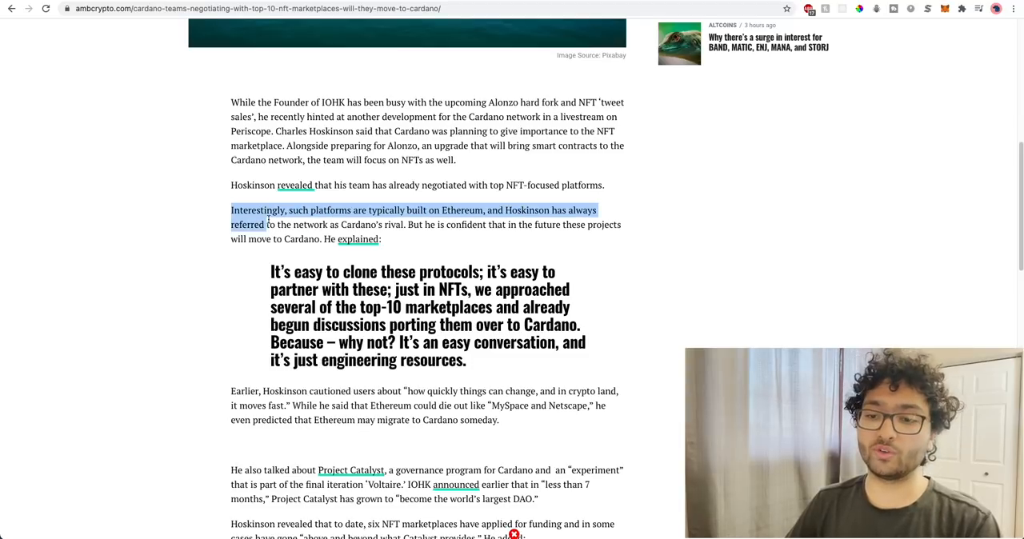
drag(264, 224, 371, 224)
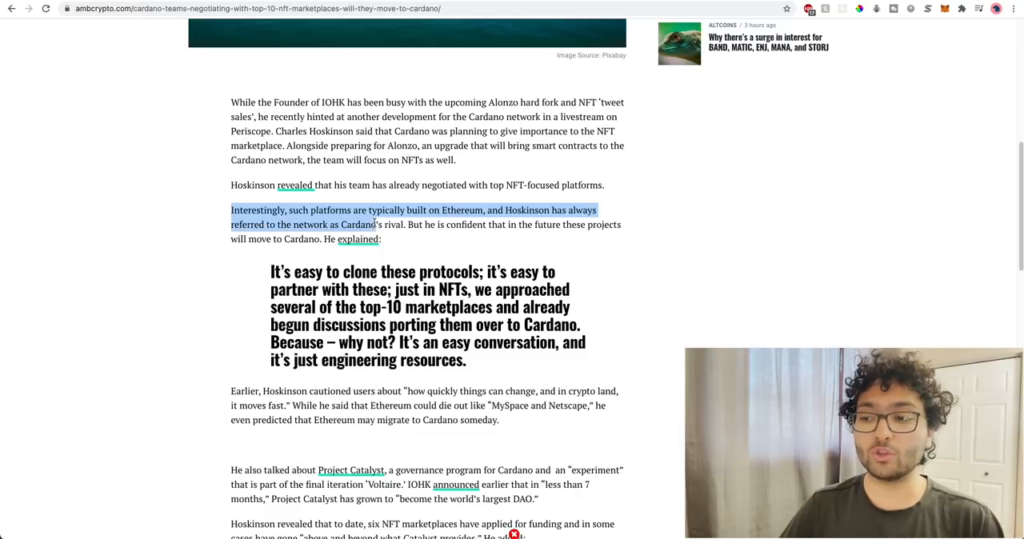
Highlight Hoskinson's pull quote about approaching the top-10 marketplaces.
drag(376, 224, 316, 239)
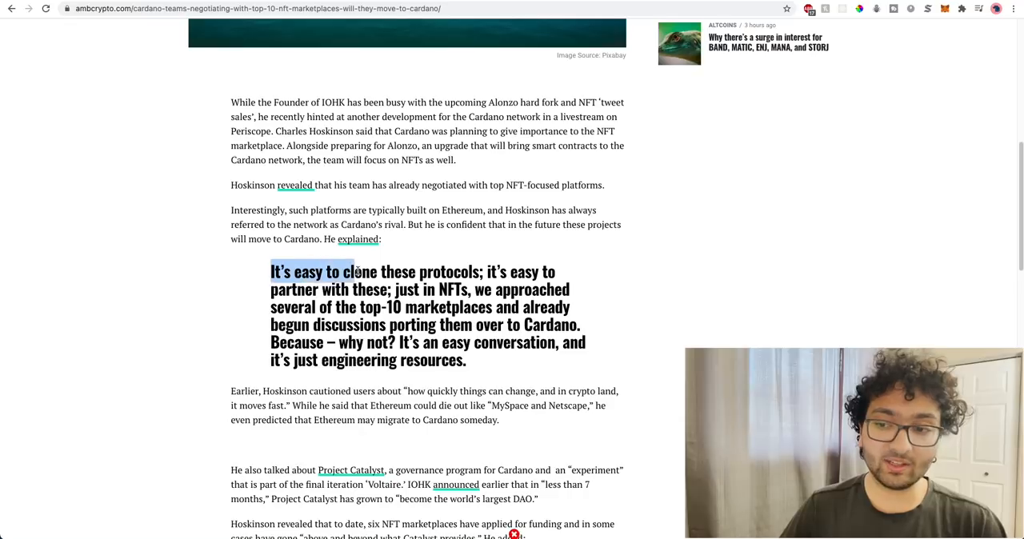
drag(344, 272, 355, 288)
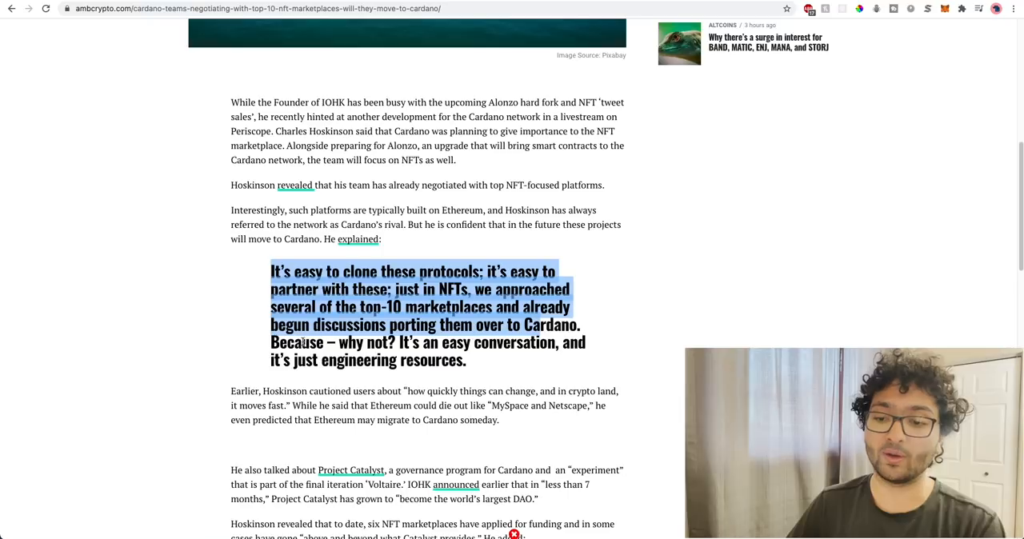
mouse_move(438, 350)
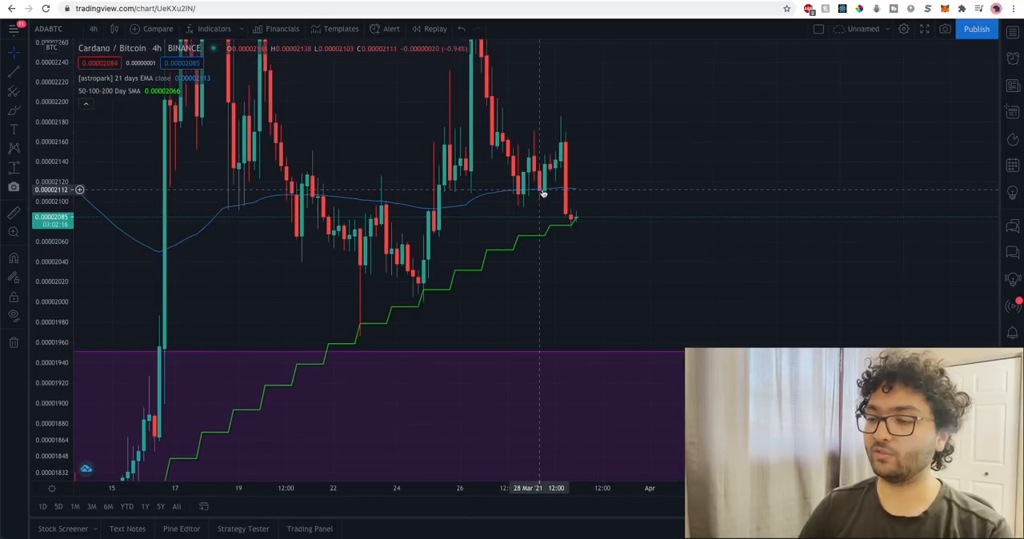
mouse_move(569, 215)
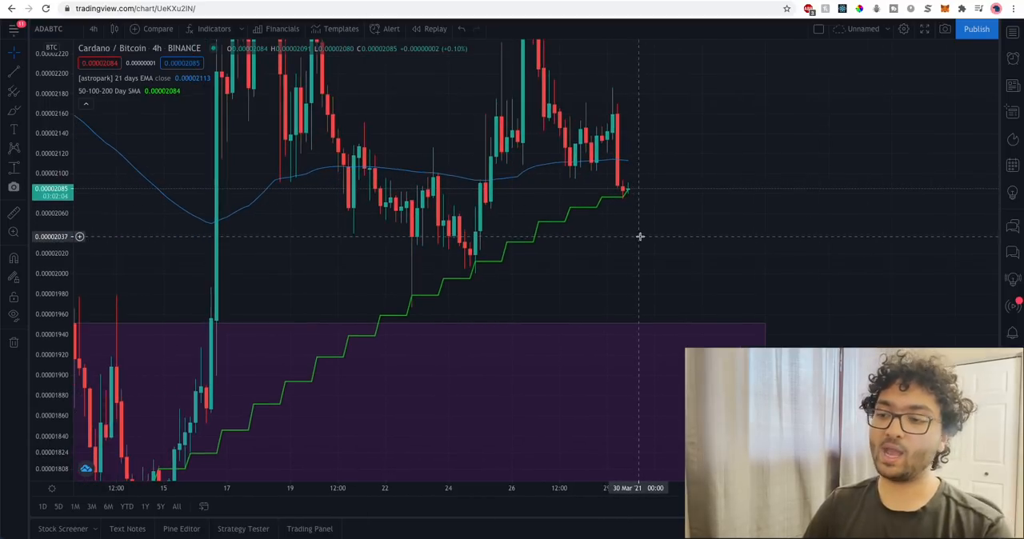
Shift the ADABTC 4-hour chart back to the mid-March candles.
drag(640, 237, 723, 199)
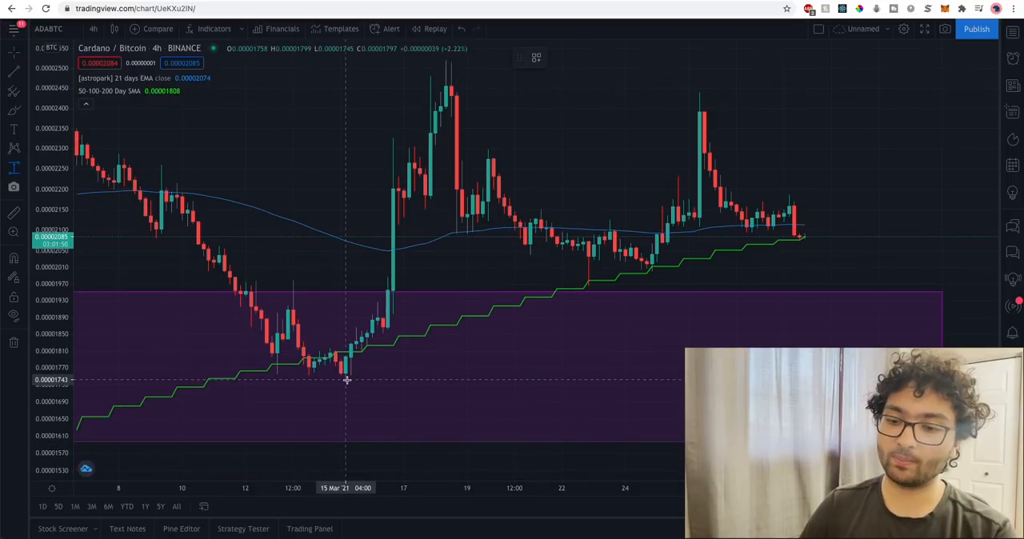
Measure the ADABTC rise from the mid-March low up to the following peak.
drag(345, 378, 392, 296)
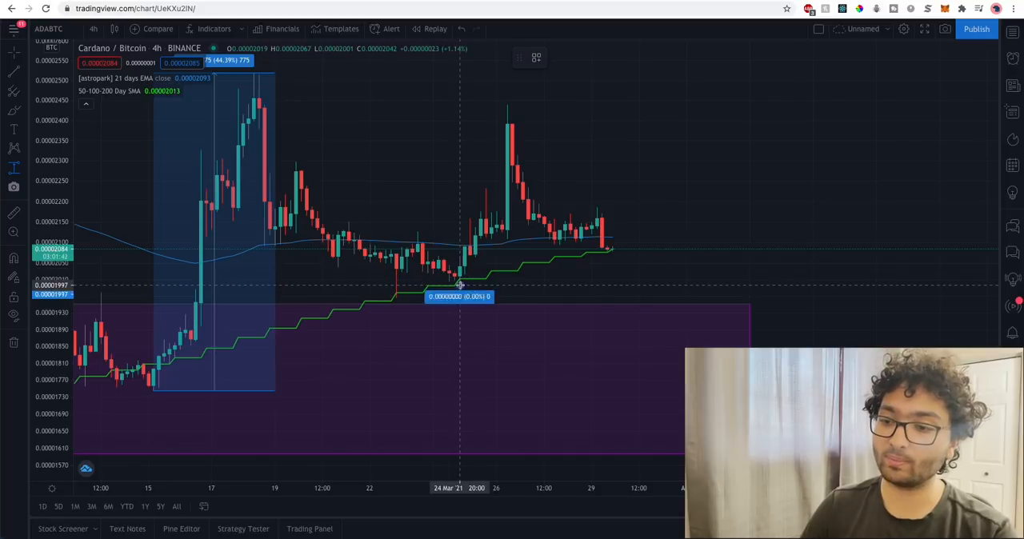
drag(460, 284, 519, 104)
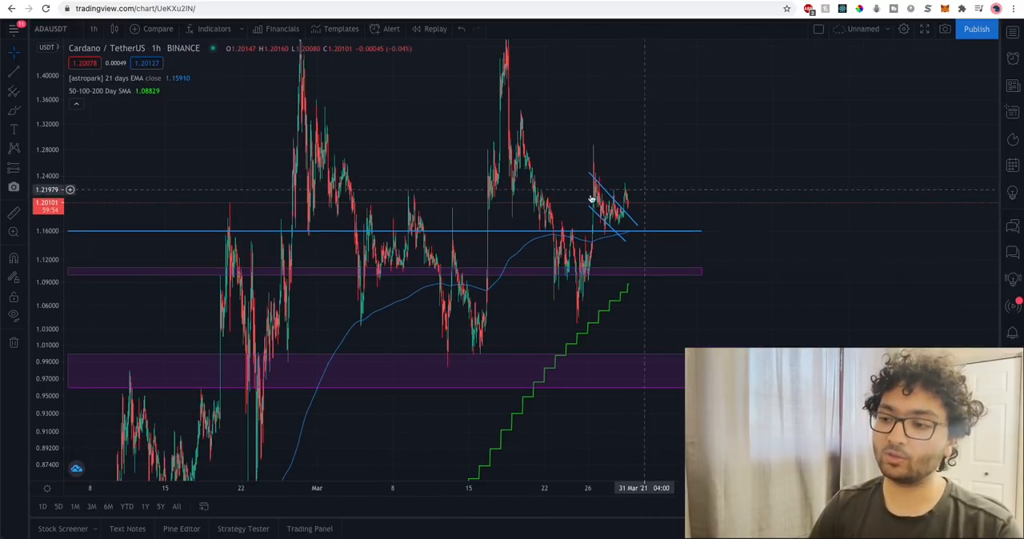
mouse_move(730, 173)
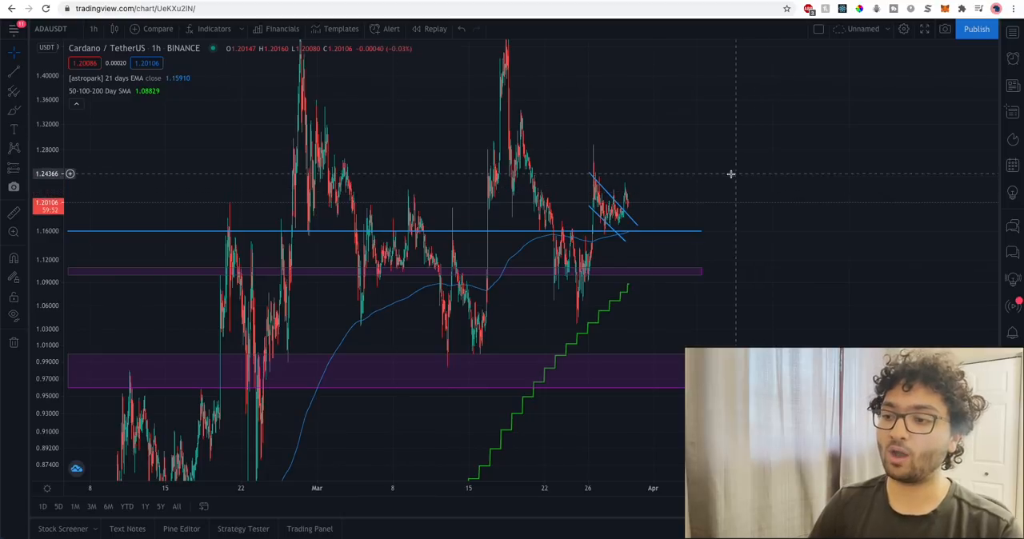